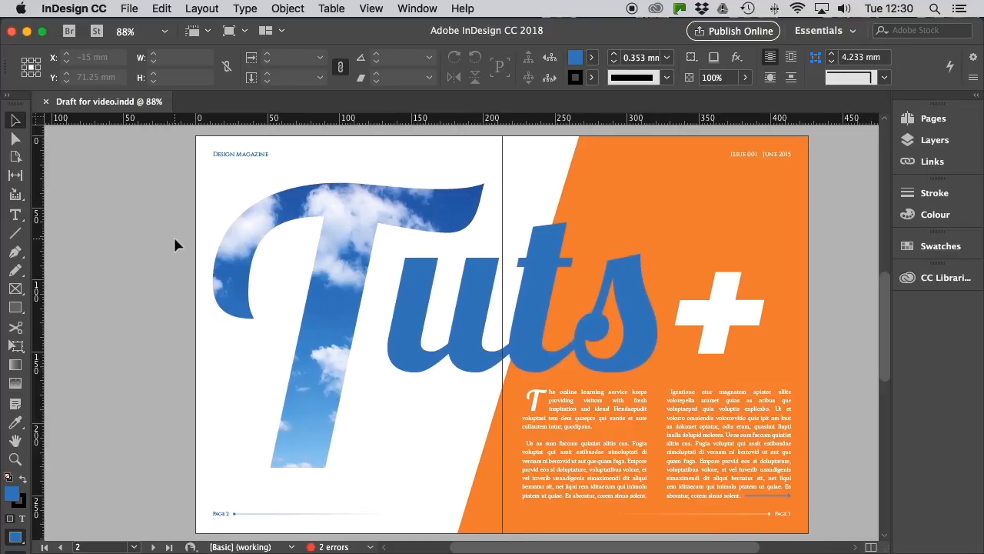
# Preview the page 4 spread without guides and set the new T to 300 pt.
pyautogui.click(565, 266)
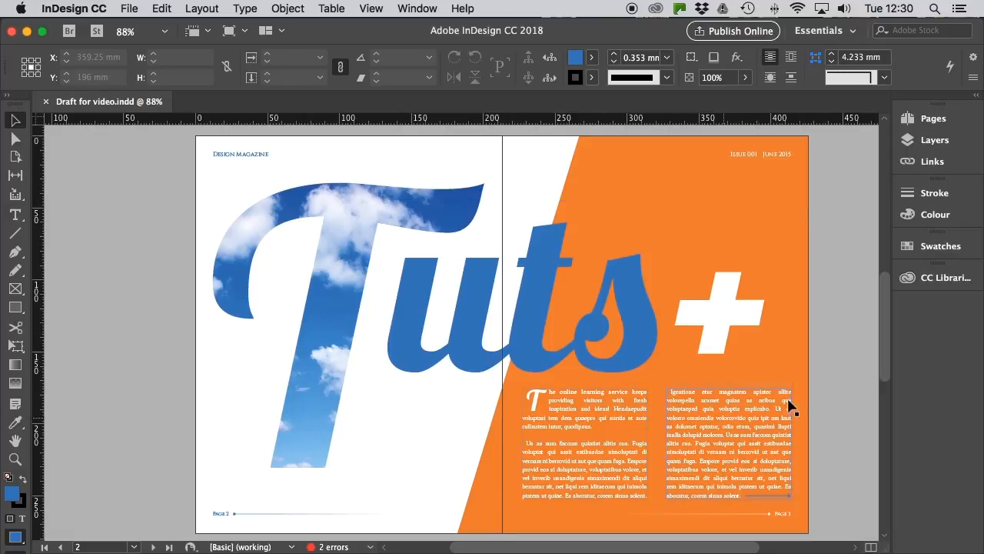
pyautogui.moveTo(838, 357)
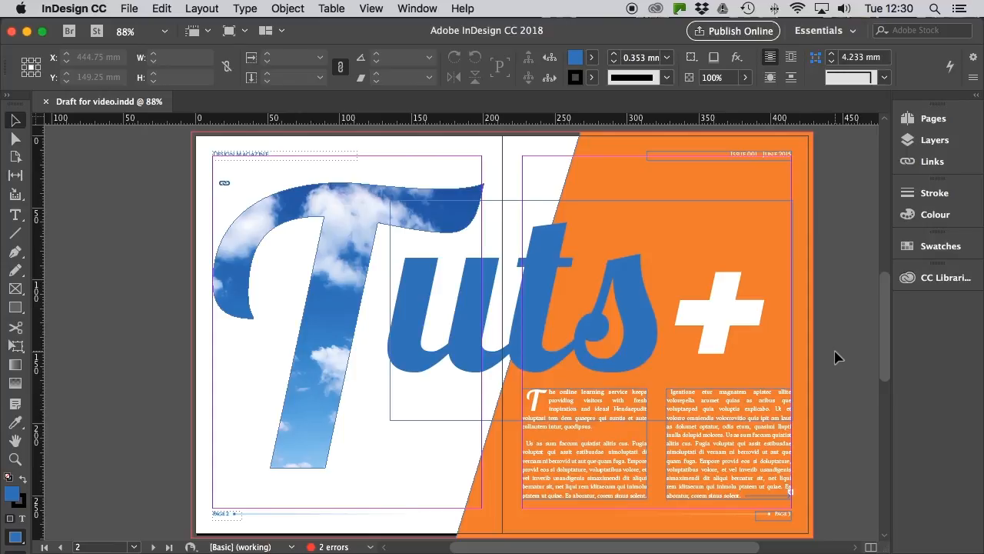
pyautogui.moveTo(416, 190)
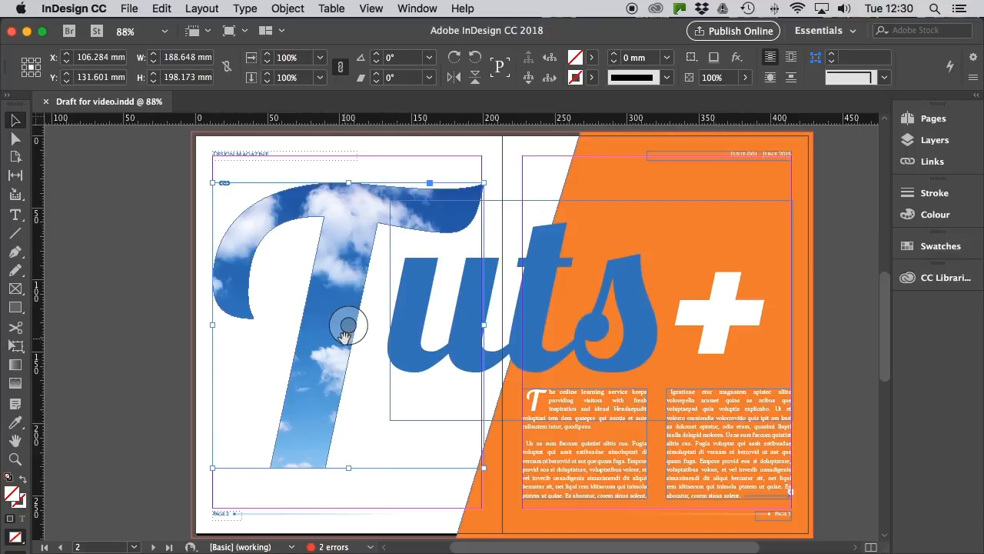
pyautogui.moveTo(344, 335)
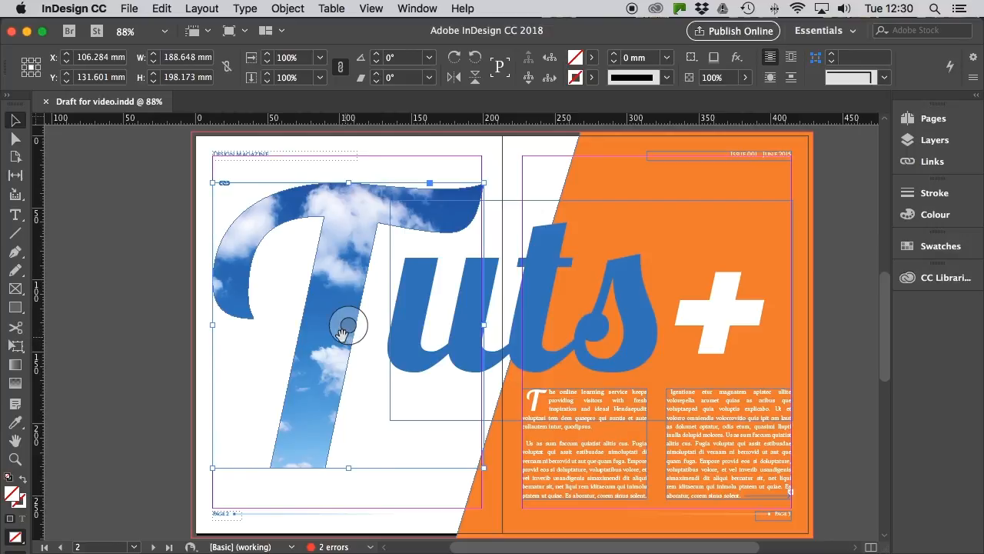
pyautogui.moveTo(173, 323)
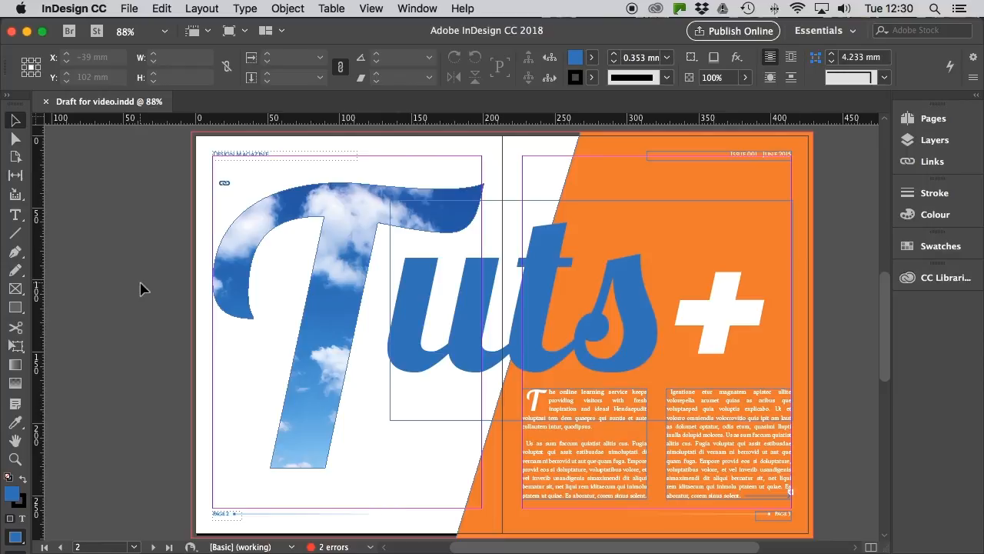
pyautogui.click(154, 292)
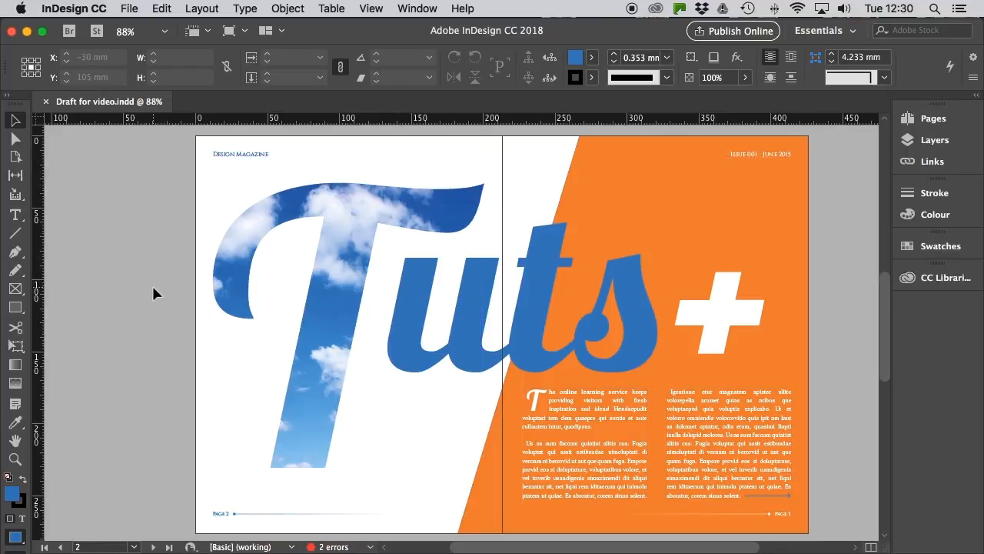
pyautogui.scroll(-3)
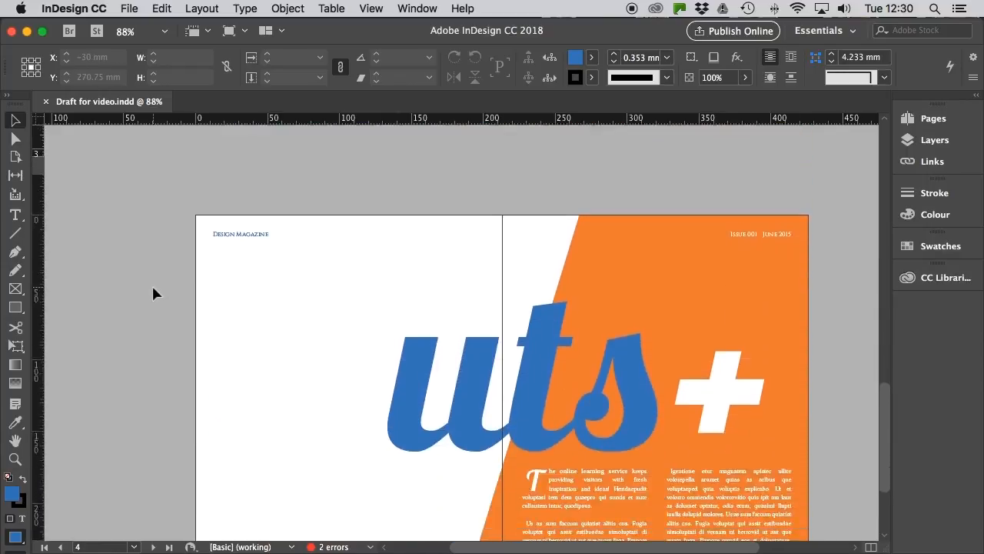
pyautogui.scroll(3)
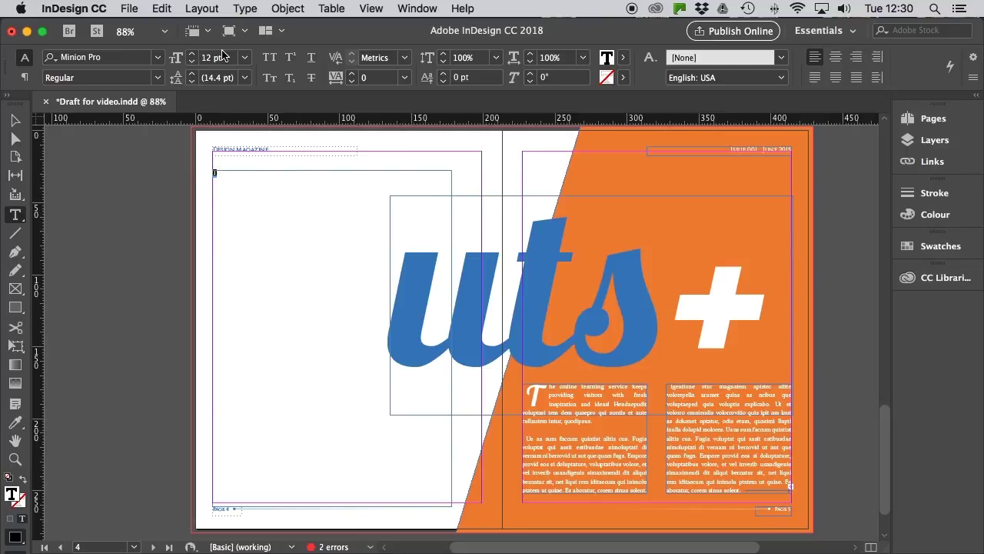
pyautogui.tripleClick(215, 57)
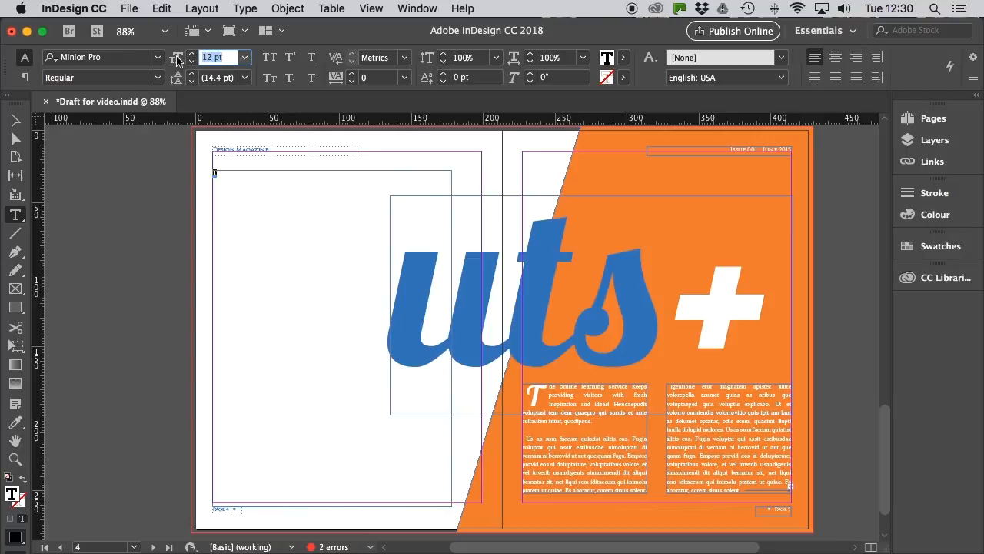
pyautogui.moveTo(208, 173)
pyautogui.write('300')
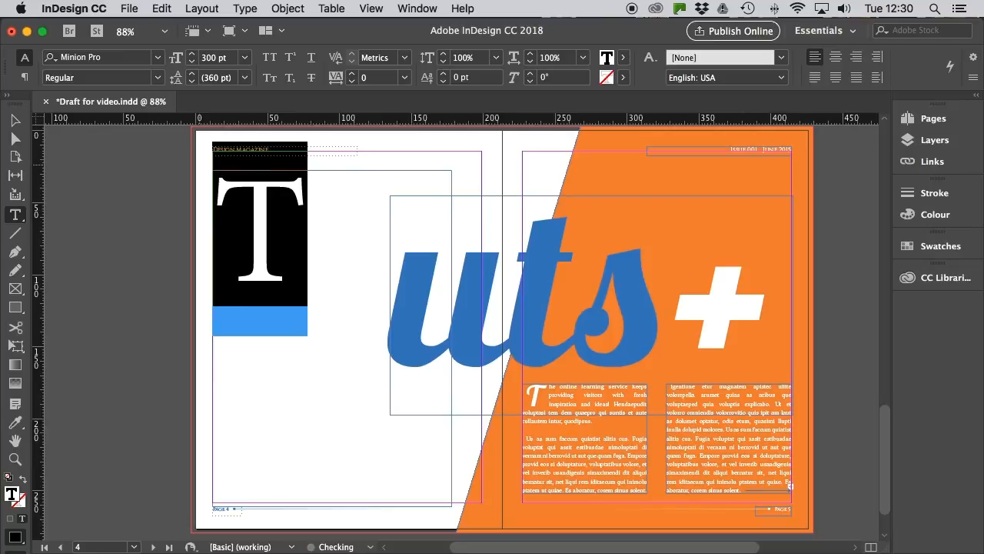
# Apply the Lobster typeface to the big T and preview the layout without guides.
pyautogui.click(158, 57)
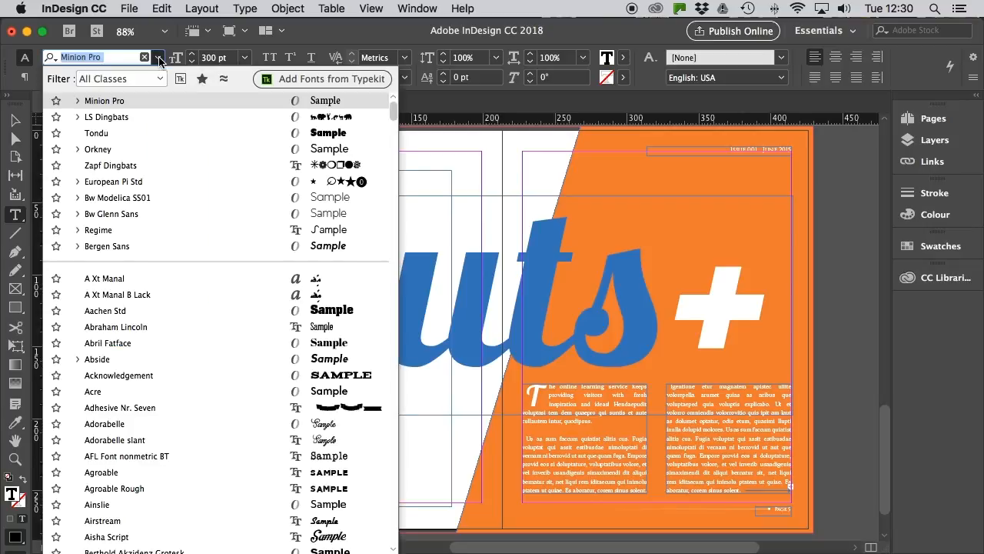
pyautogui.write('lobs')
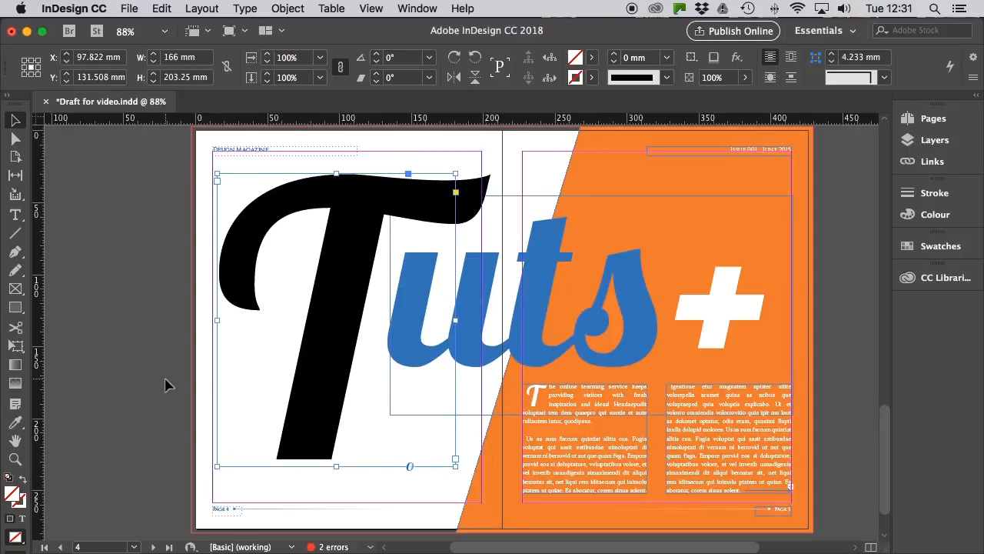
pyautogui.click(170, 263)
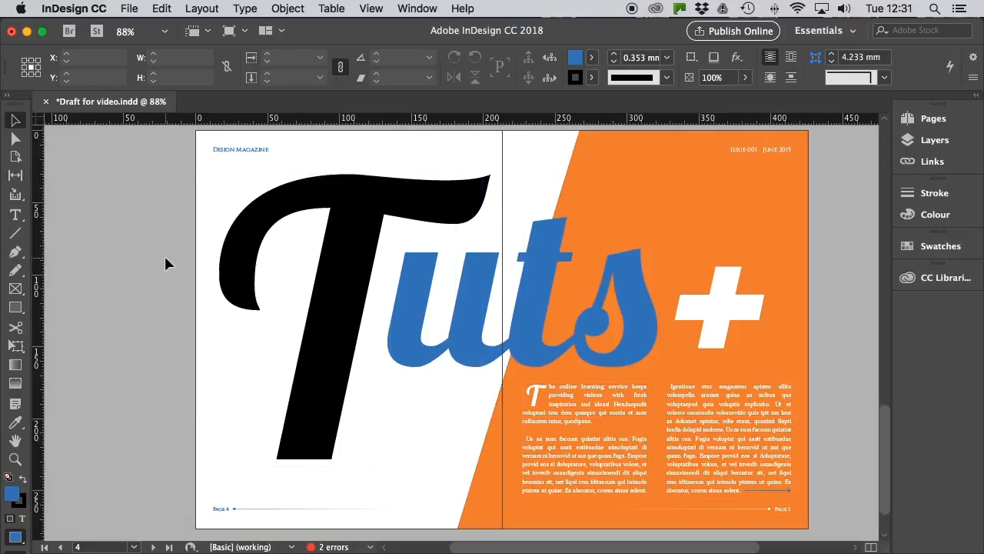
# Convert the script T to vector outlines and set its fill to [None].
pyautogui.click(281, 229)
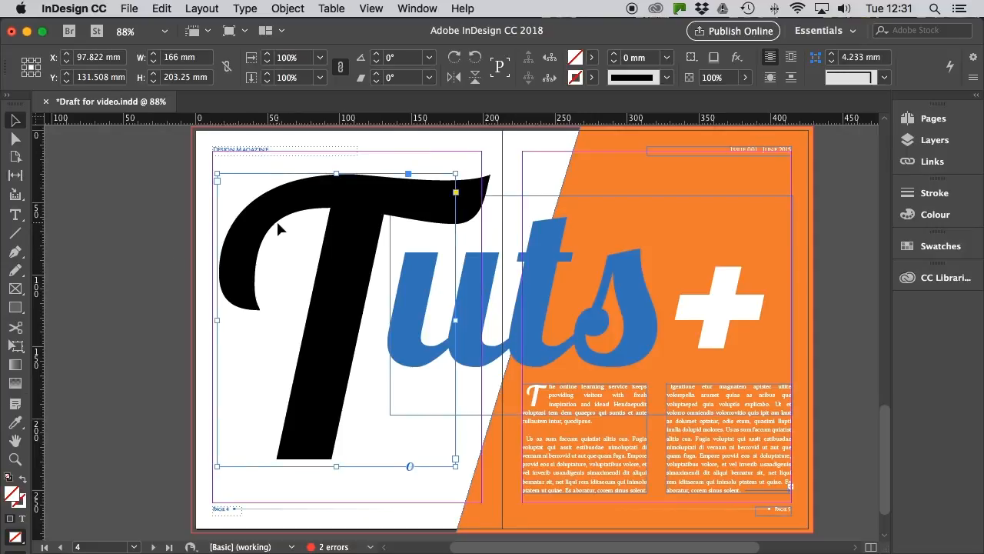
pyautogui.click(244, 9)
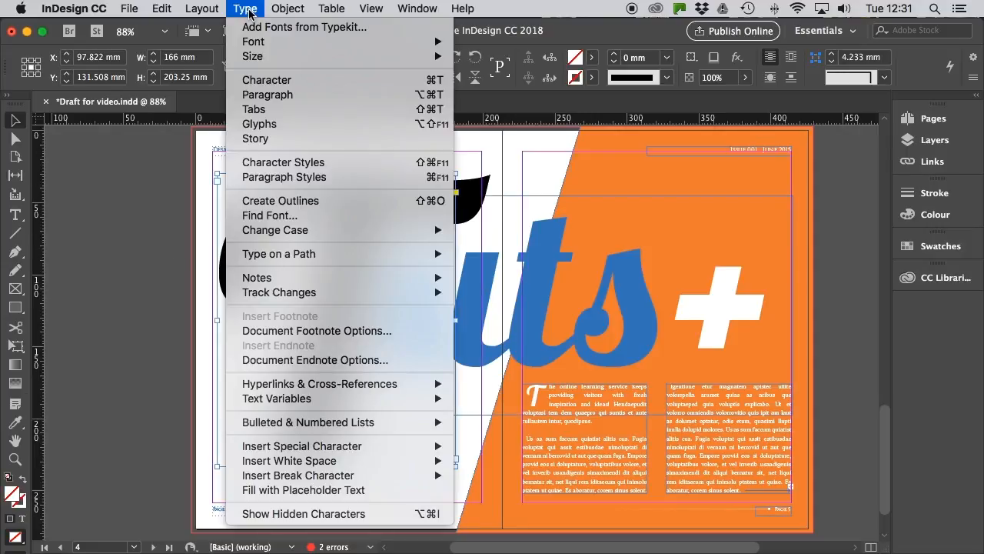
pyautogui.moveTo(281, 201)
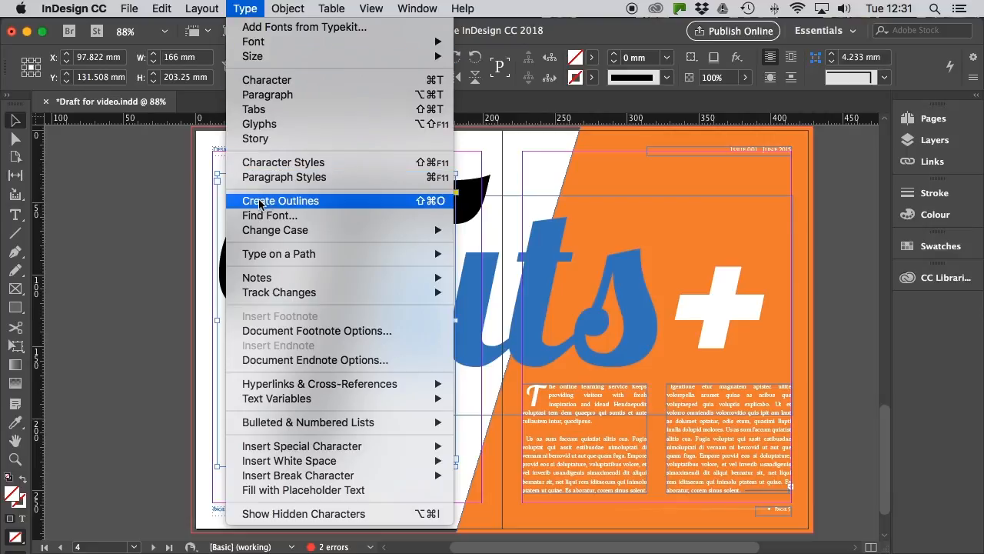
pyautogui.click(280, 201)
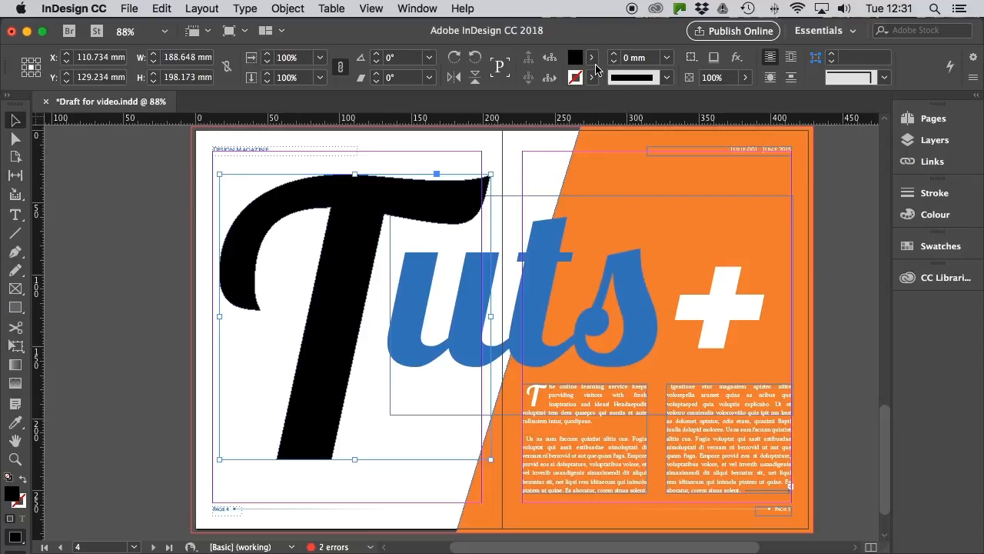
pyautogui.click(591, 58)
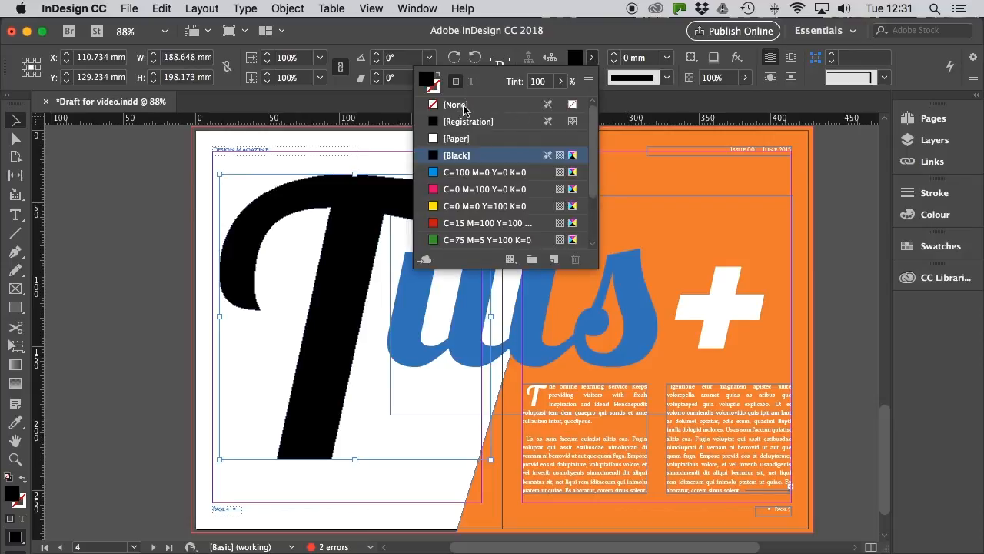
pyautogui.click(455, 104)
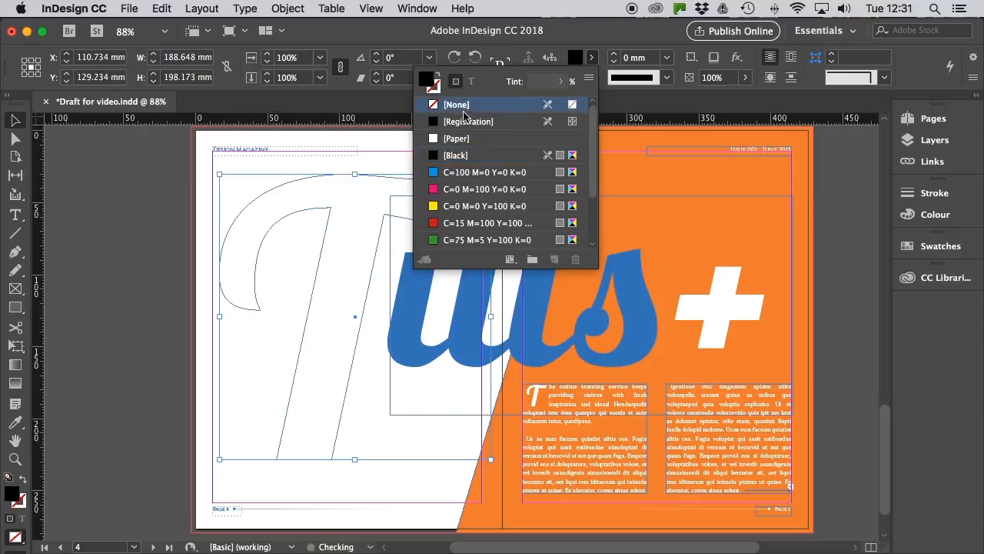
pyautogui.click(456, 104)
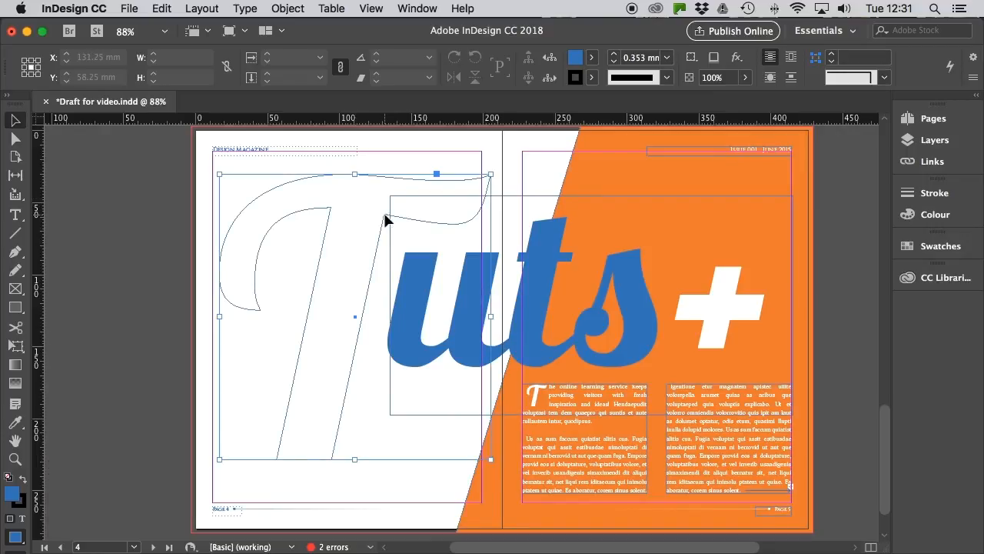
# Place big-ocean-wave-PN67Y6X.jpg inside the T outline and enlarge the photo within the letter.
pyautogui.click(129, 9)
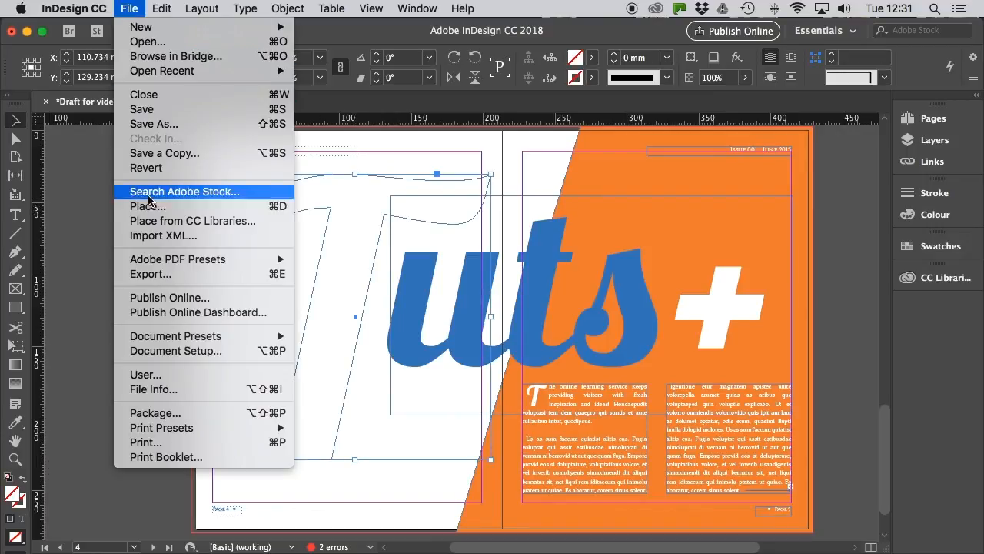
pyautogui.click(657, 249)
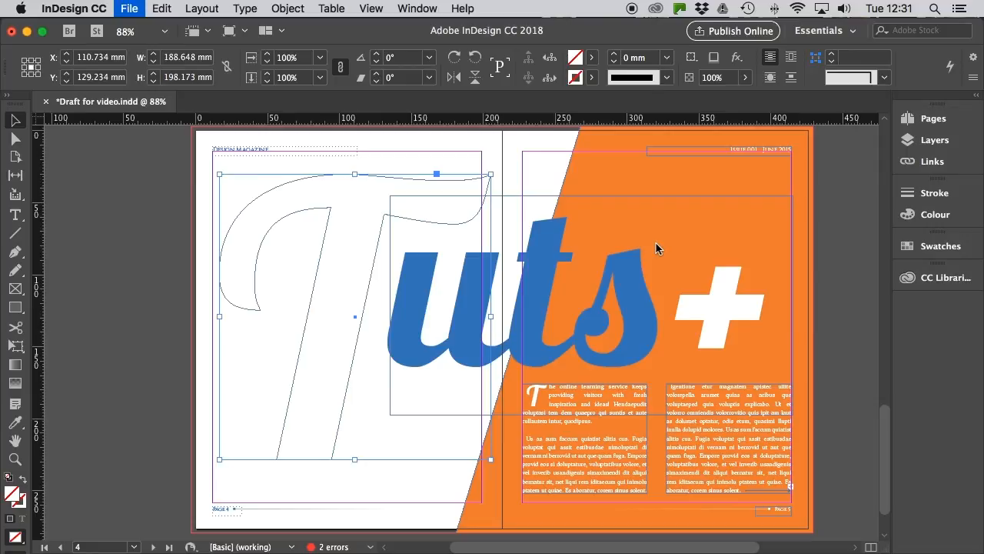
pyautogui.click(129, 9)
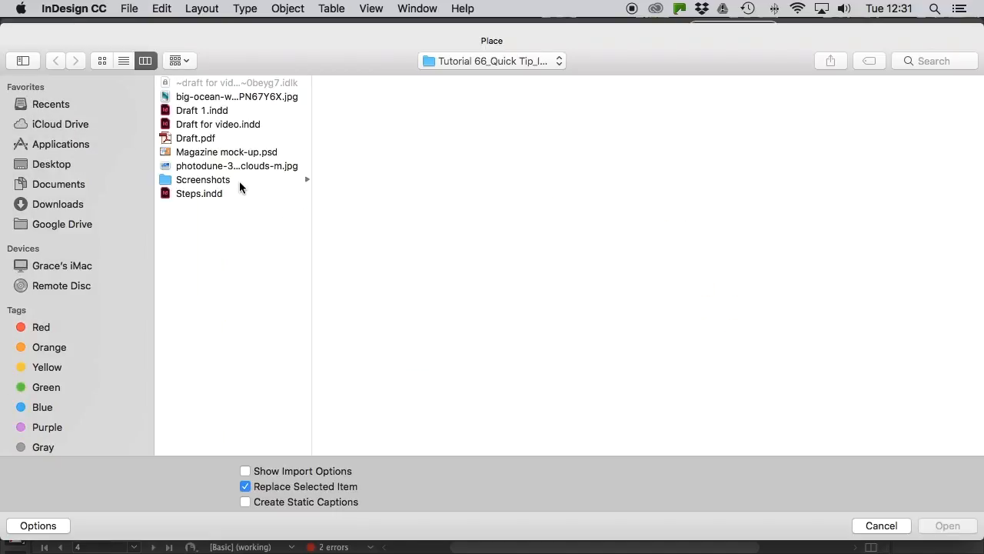
pyautogui.click(237, 96)
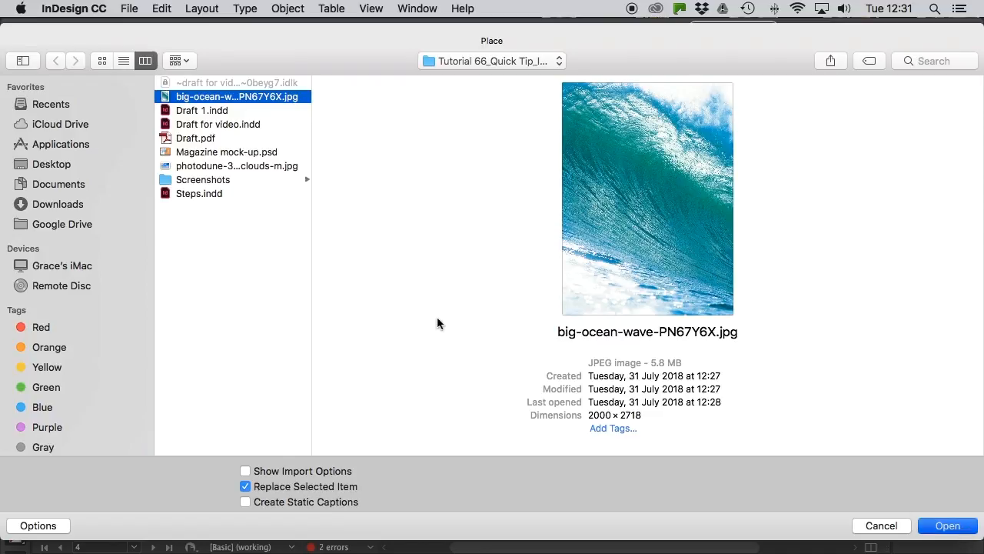
pyautogui.click(947, 525)
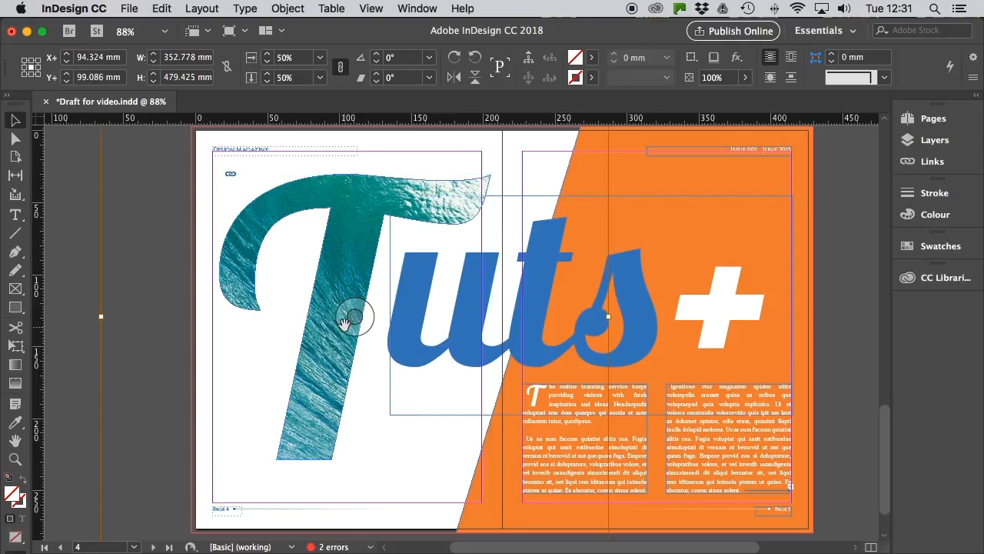
pyautogui.moveTo(669, 215)
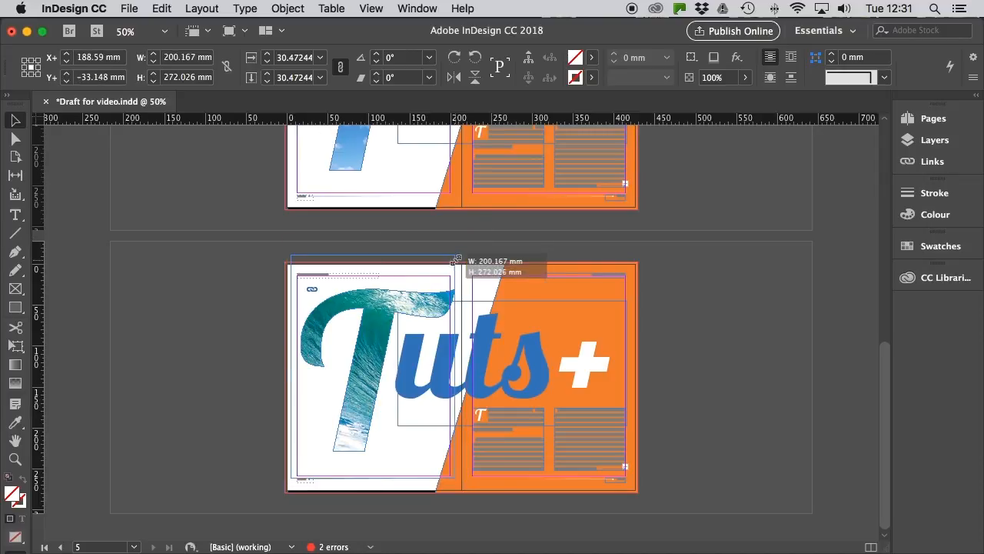
pyautogui.moveTo(454, 261); pyautogui.dragTo(408, 319)
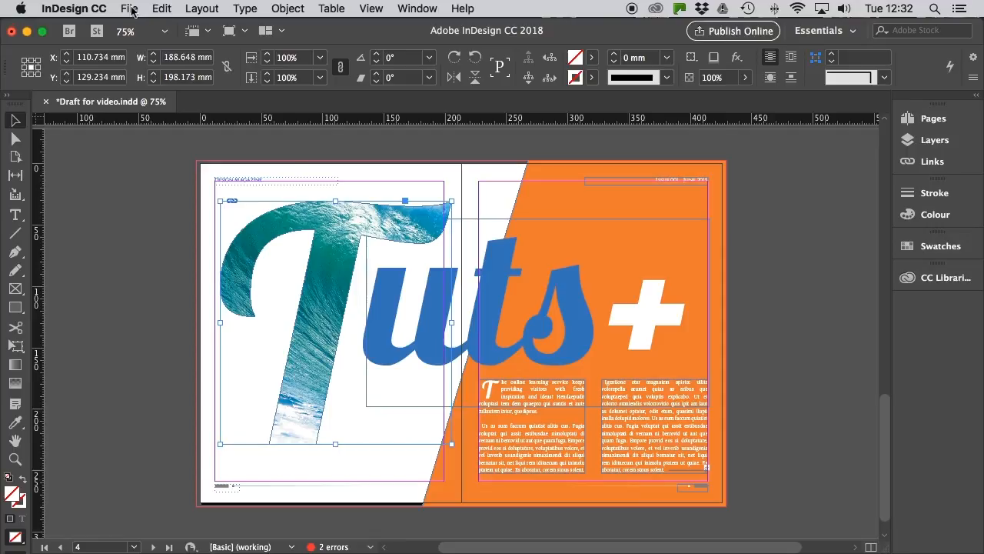
# Replace the wave with photodune-3222012-clouds-m.jpg and reposition the sky inside the T.
pyautogui.click(130, 8)
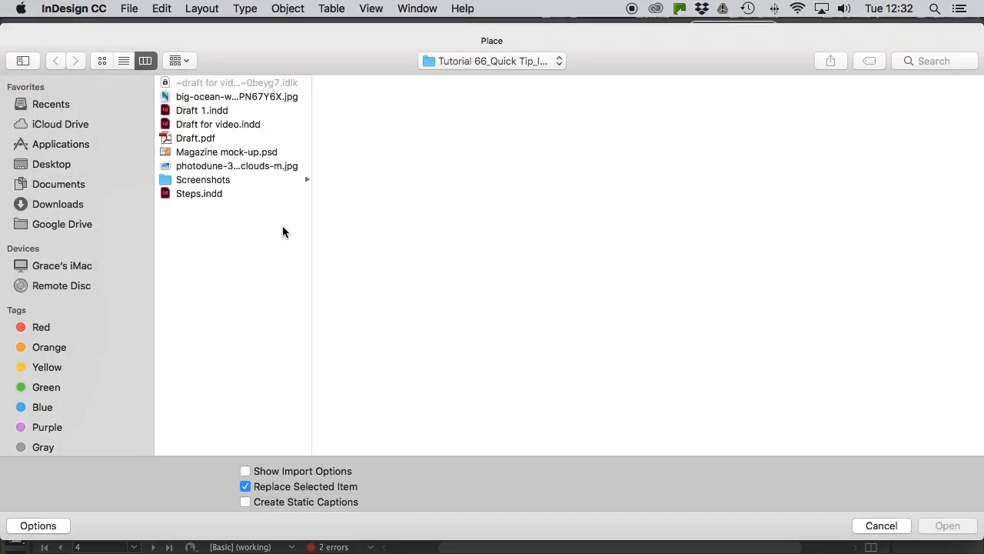
pyautogui.click(237, 166)
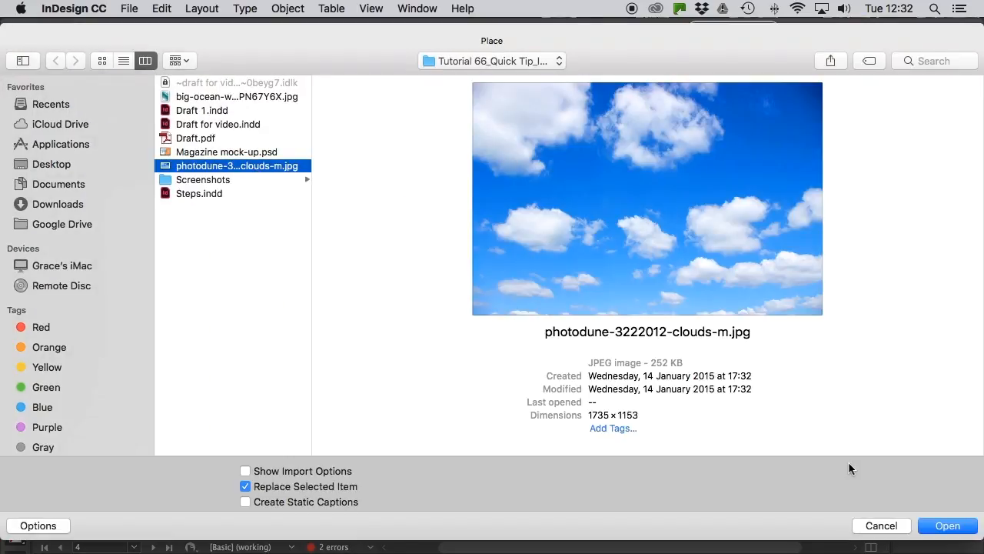
pyautogui.click(947, 526)
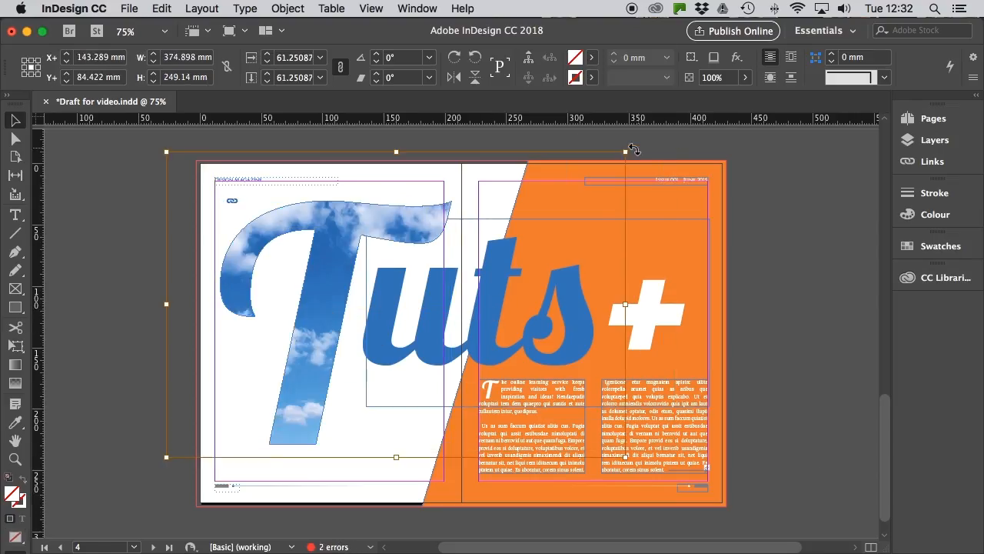
pyautogui.moveTo(633, 147); pyautogui.dragTo(323, 328)
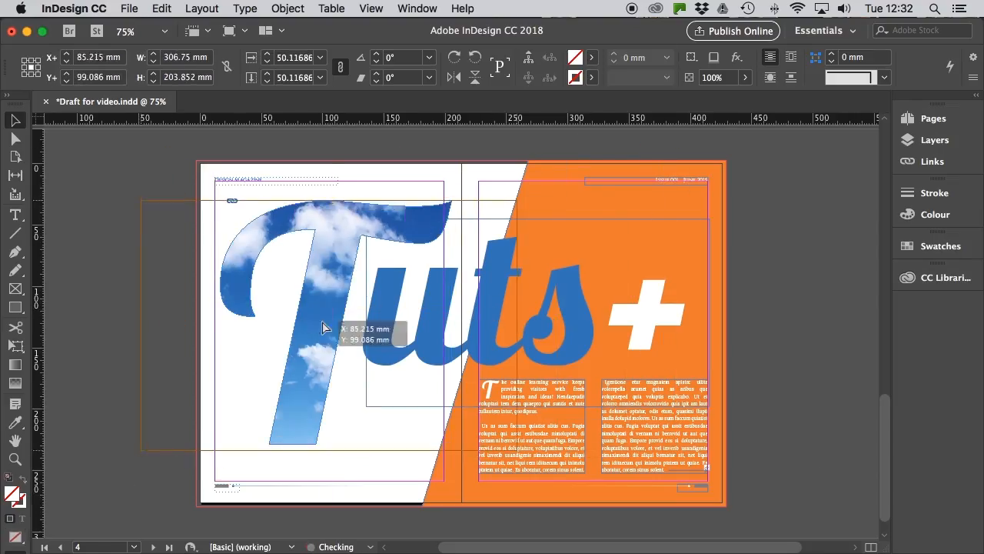